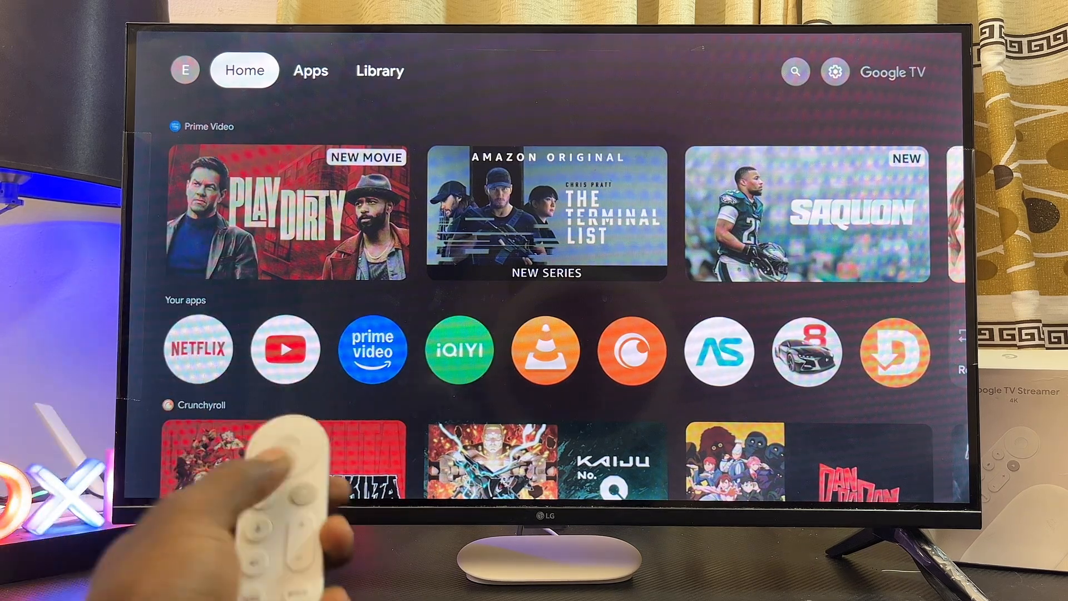
# - Open the quick settings panel from the gear icon on the top bar
pyautogui.click(380, 71)
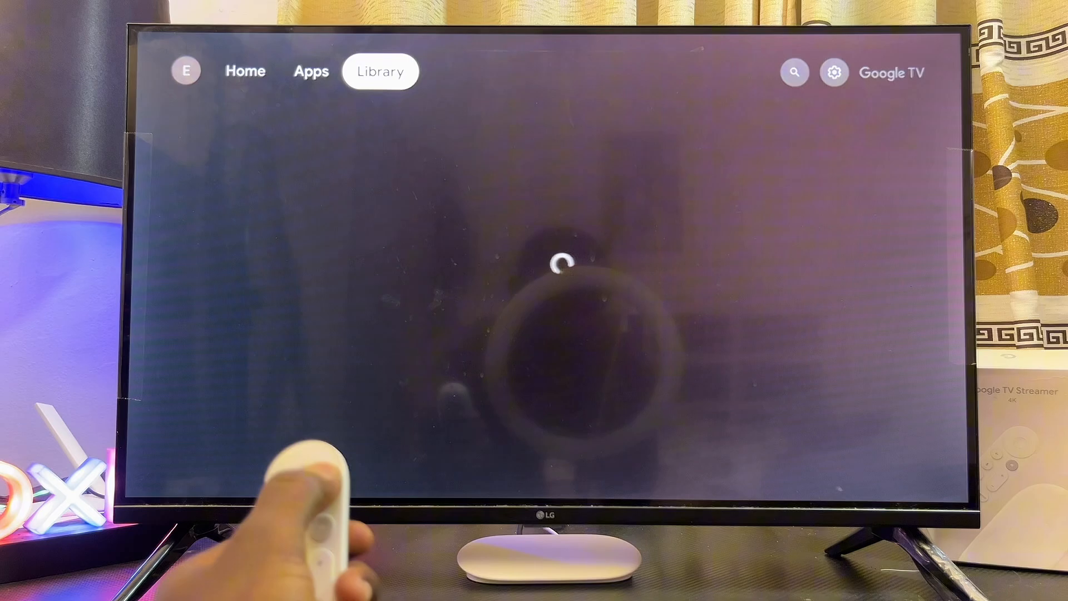
pyautogui.click(834, 72)
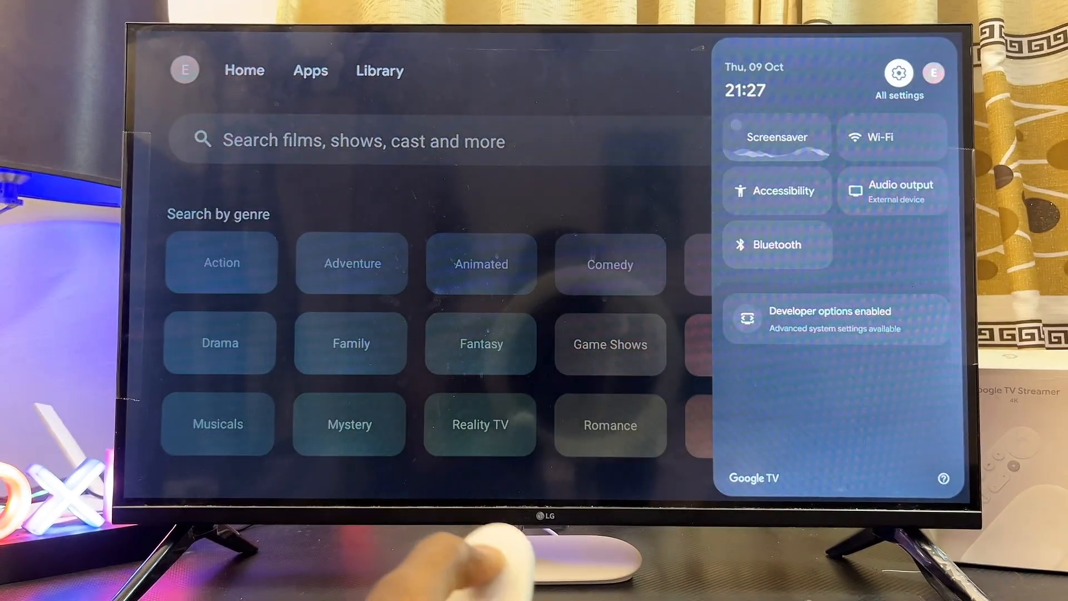
# - Open All settings and reach the System > About page
pyautogui.click(897, 73)
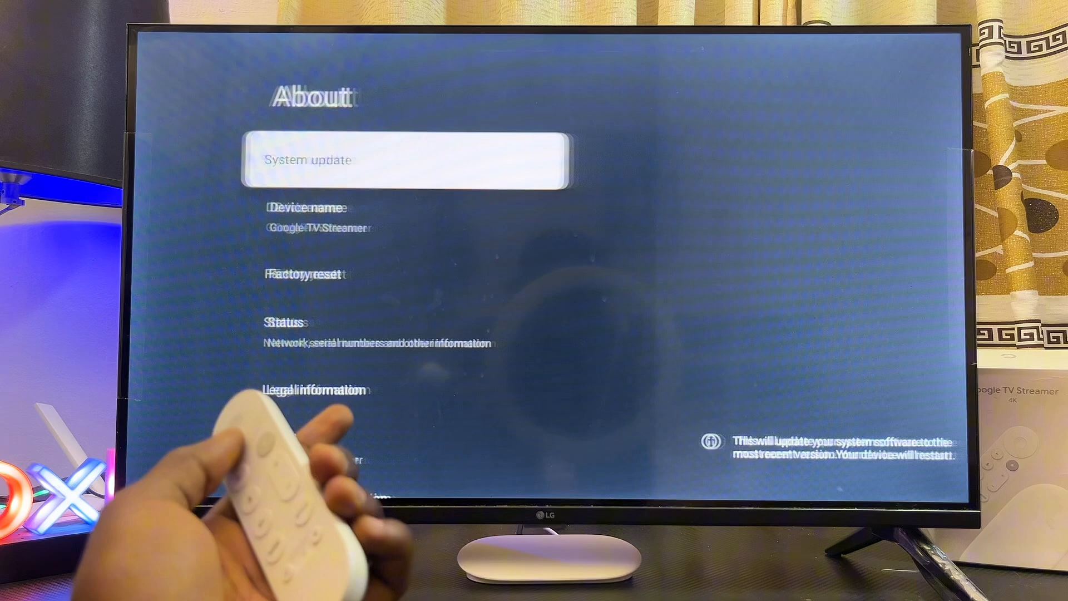
# - Select Factory reset on the About page and confirm with Erase everything
pyautogui.press('down')
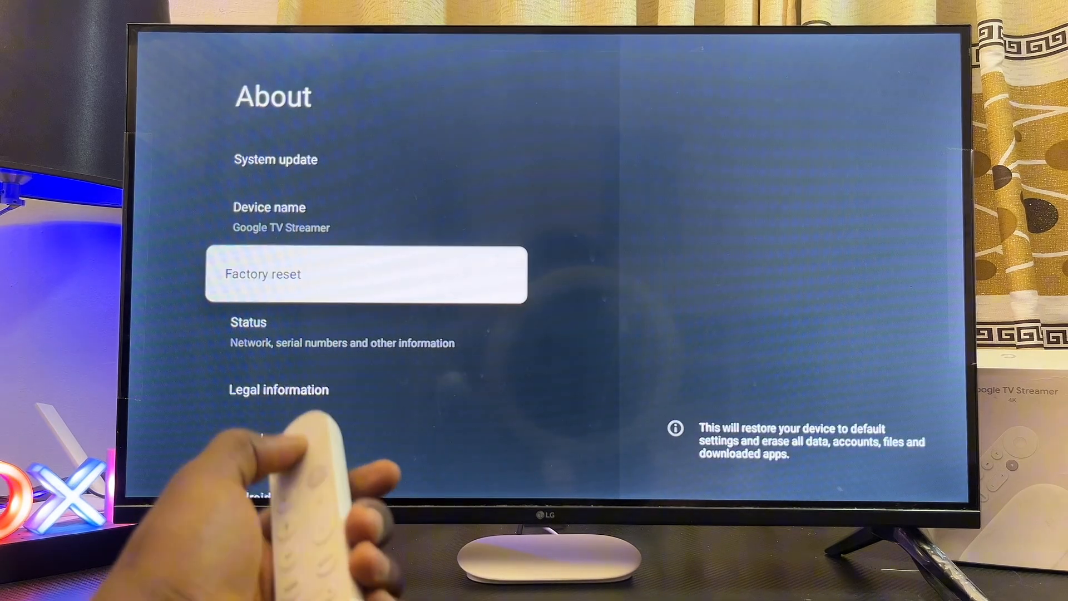
pyautogui.click(365, 274)
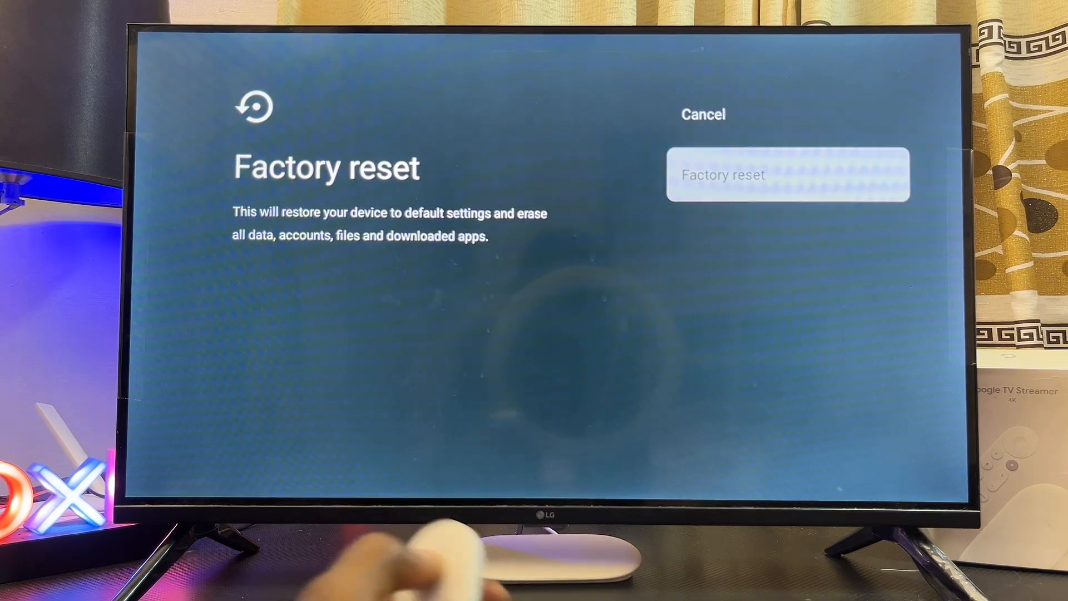
pyautogui.click(788, 175)
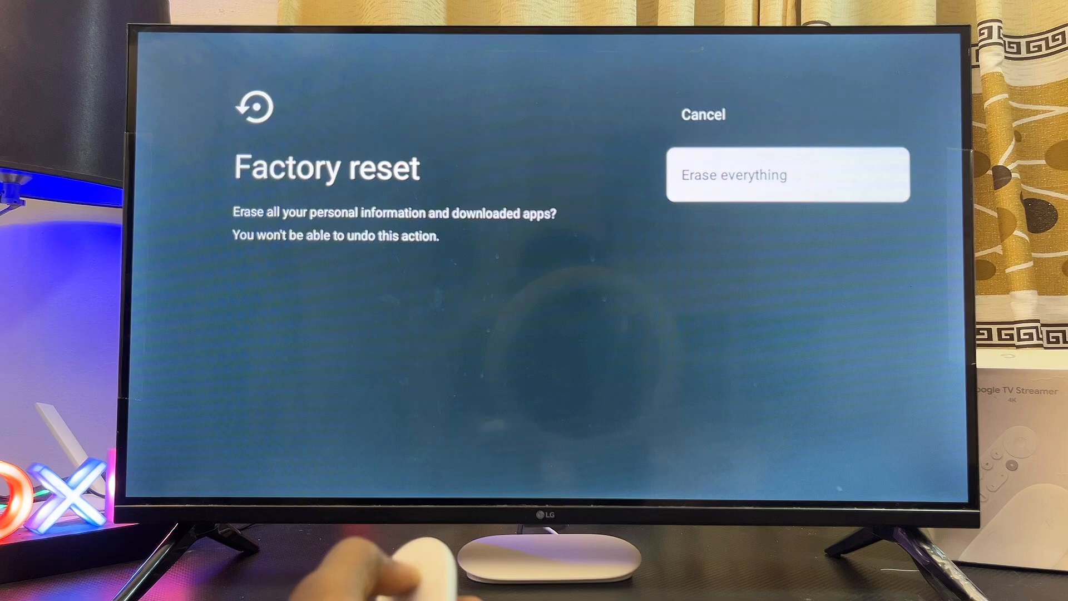
pyautogui.click(788, 175)
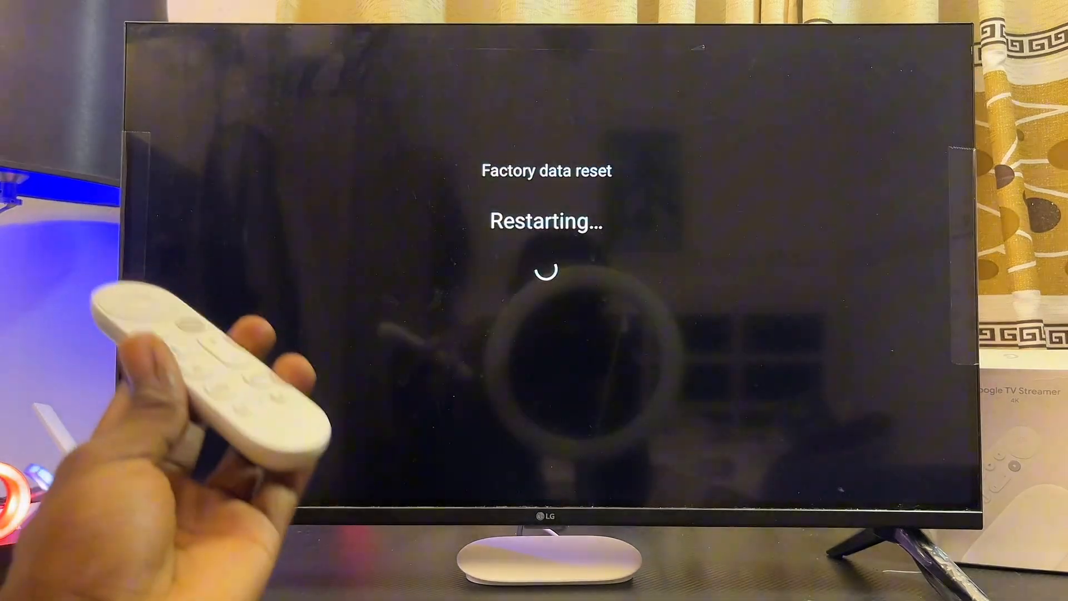